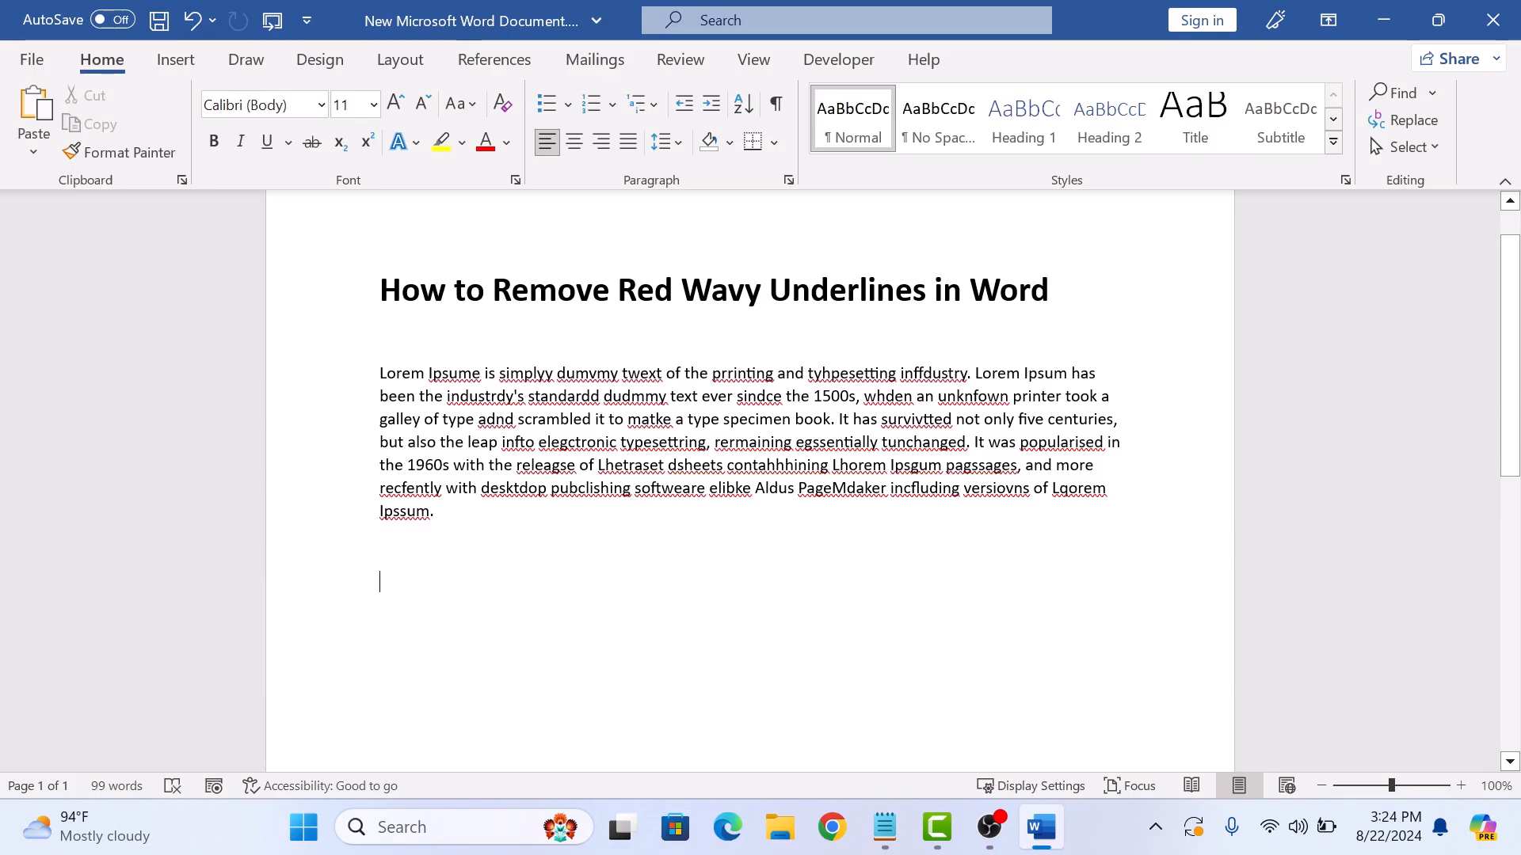
{"action": "mouse_move", "coordinate": [920, 572]}
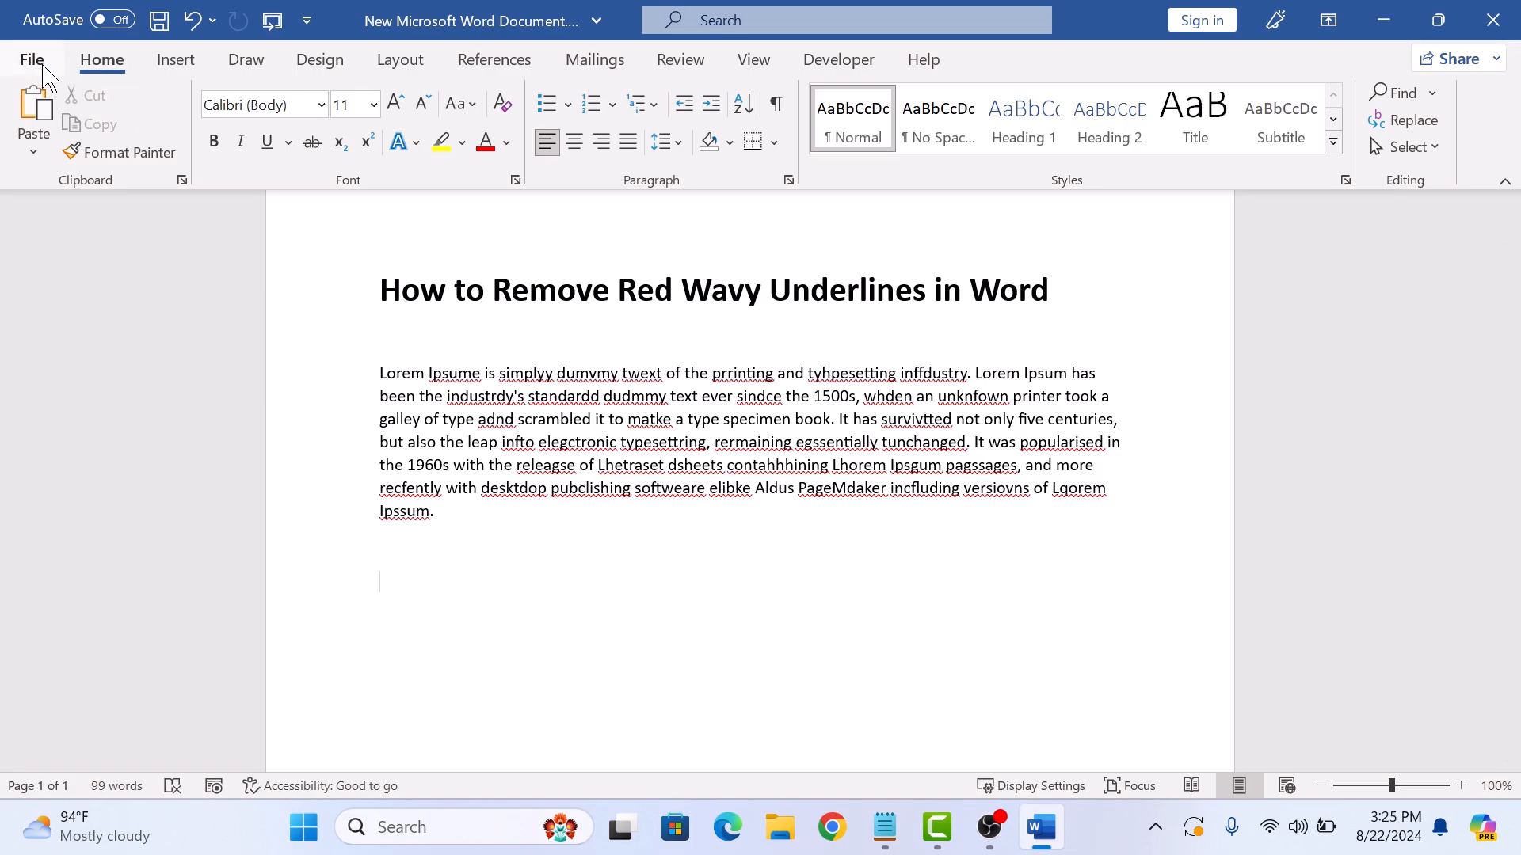
Open the Word Options dialog from the File menu.
{"action": "left_click", "coordinate": [30, 60]}
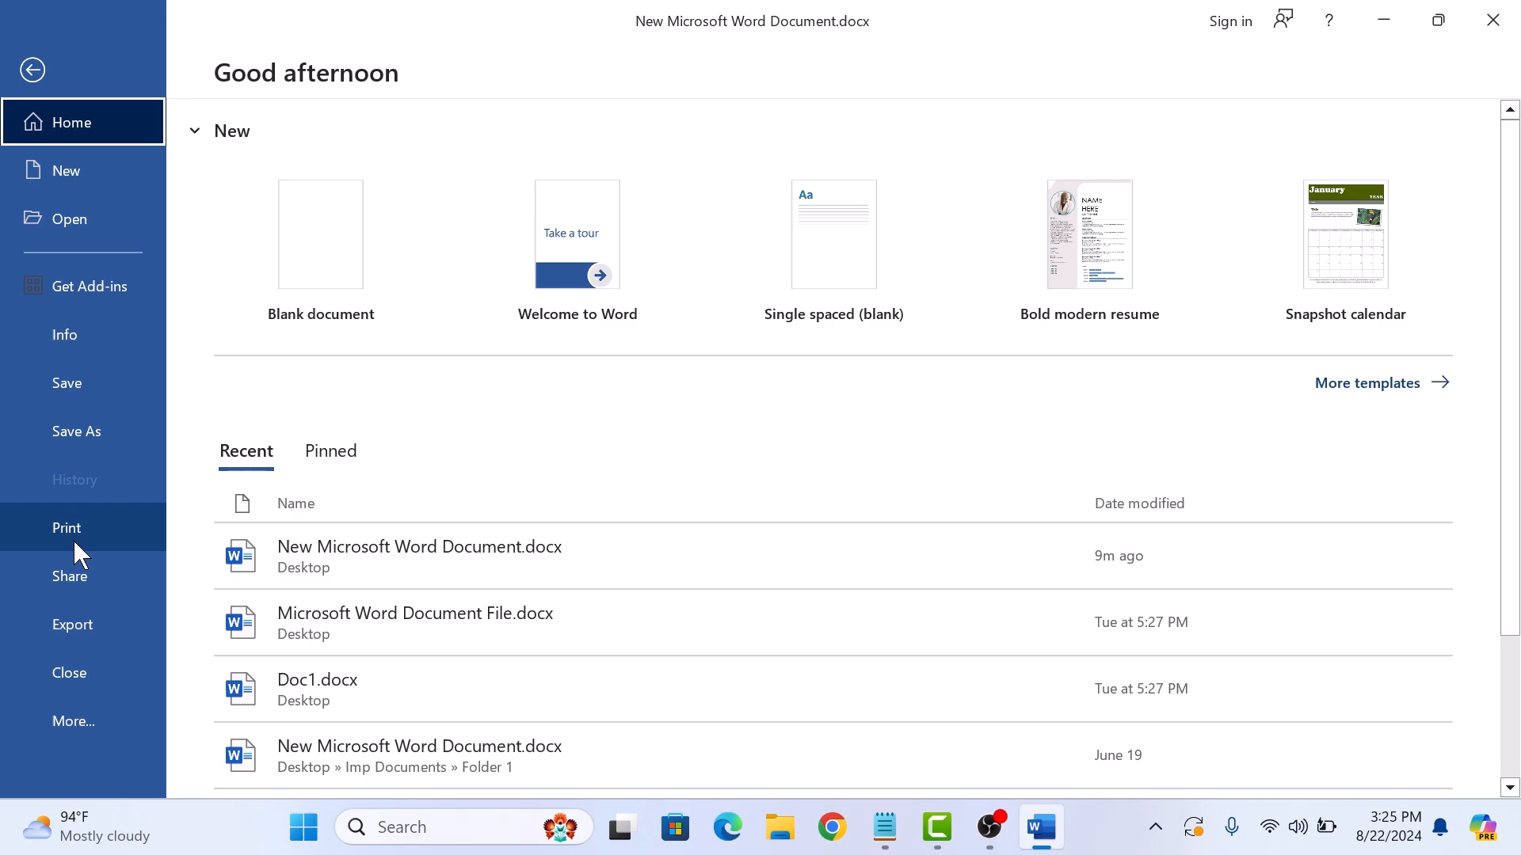
{"action": "left_click", "coordinate": [73, 721]}
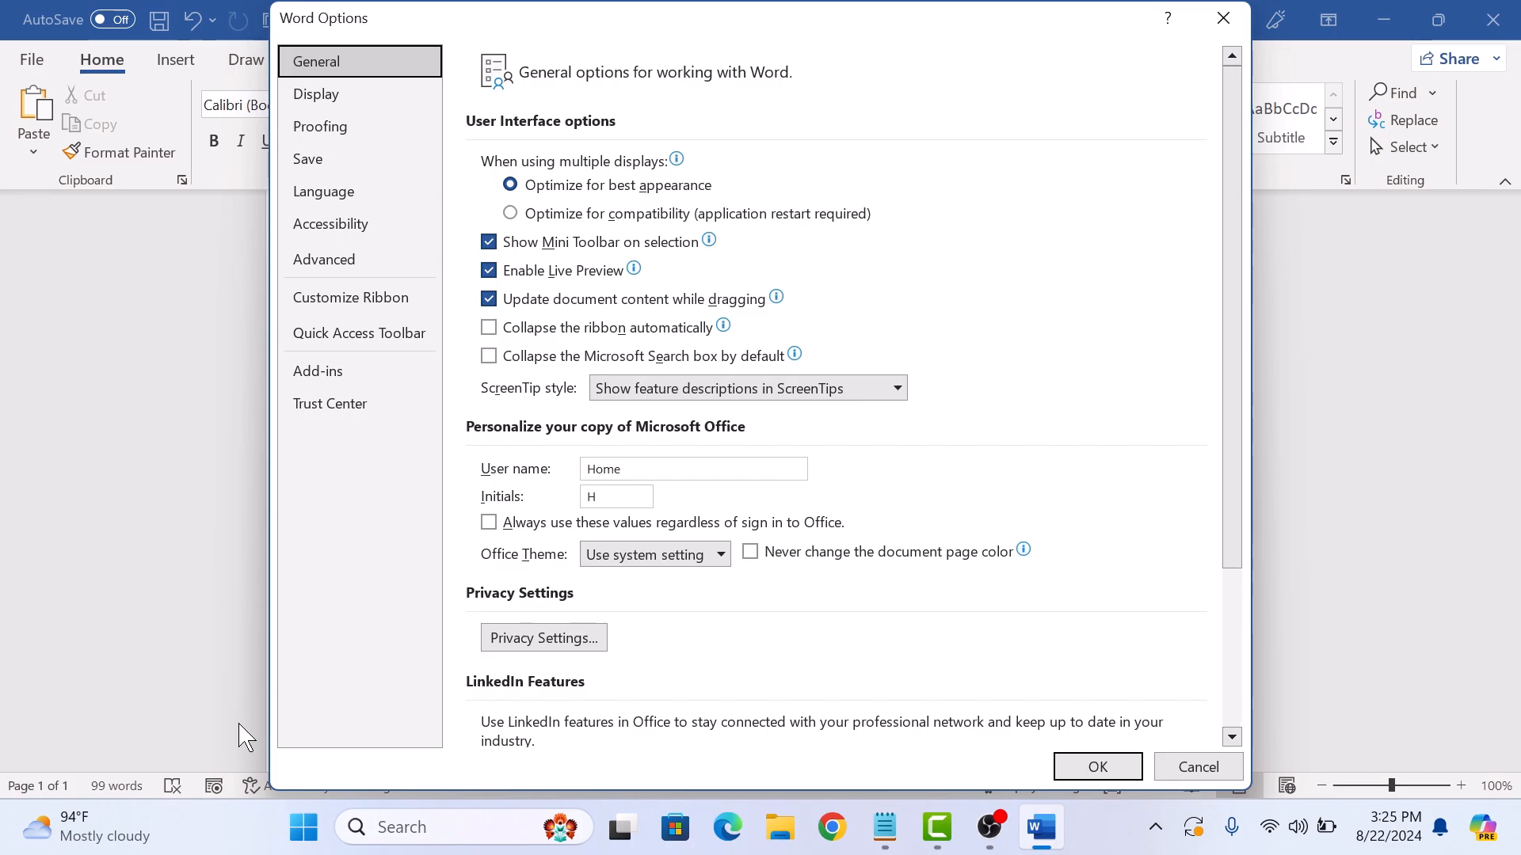
{"action": "mouse_move", "coordinate": [334, 126]}
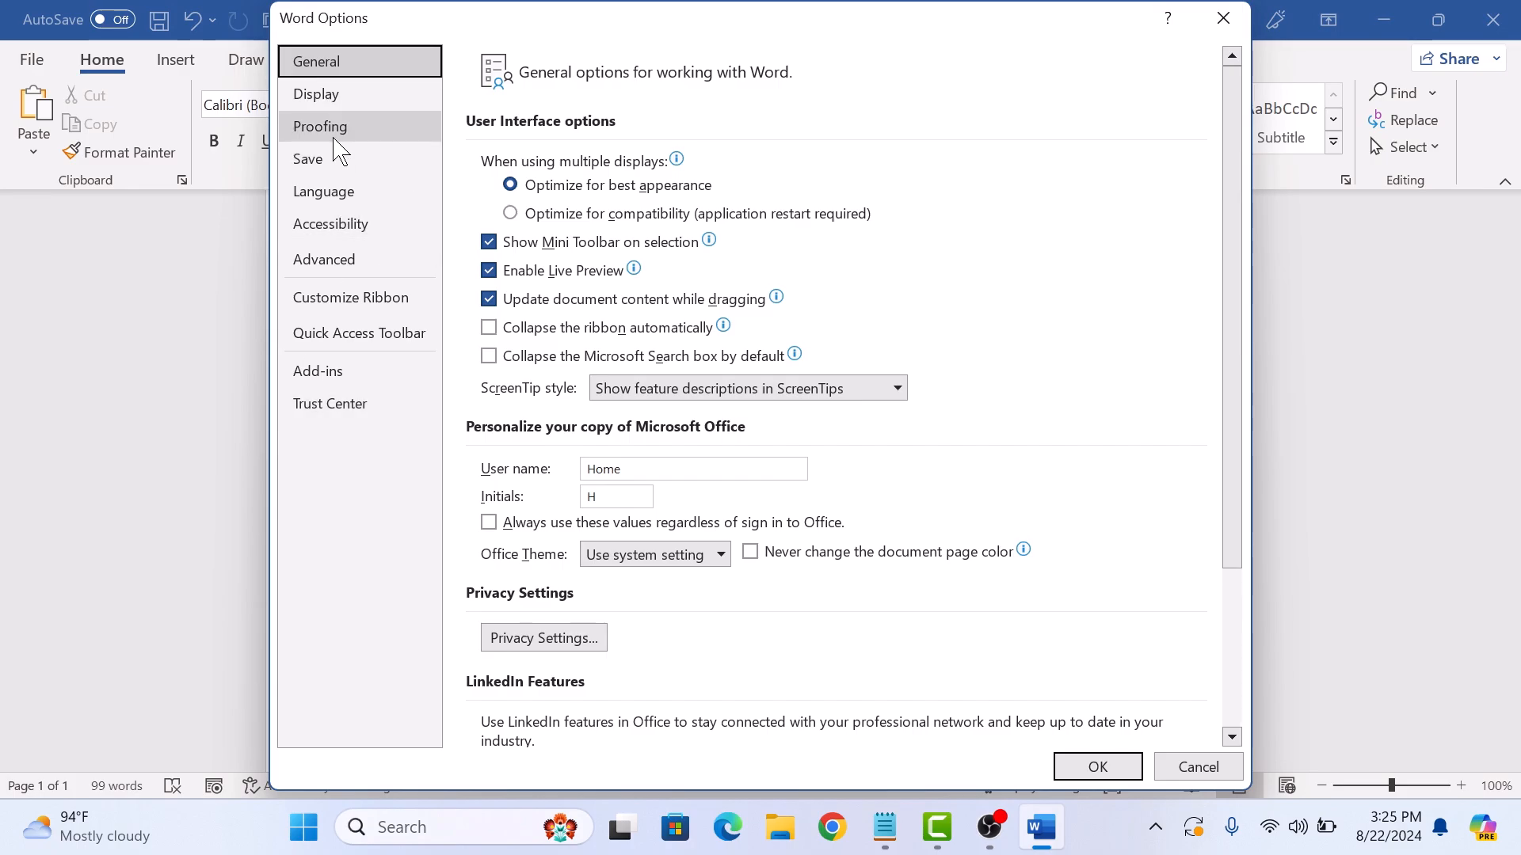
In Proofing, uncheck 'Check spelling as you type' and 'Mark grammar errors as you type'.
{"action": "left_click", "coordinate": [320, 126]}
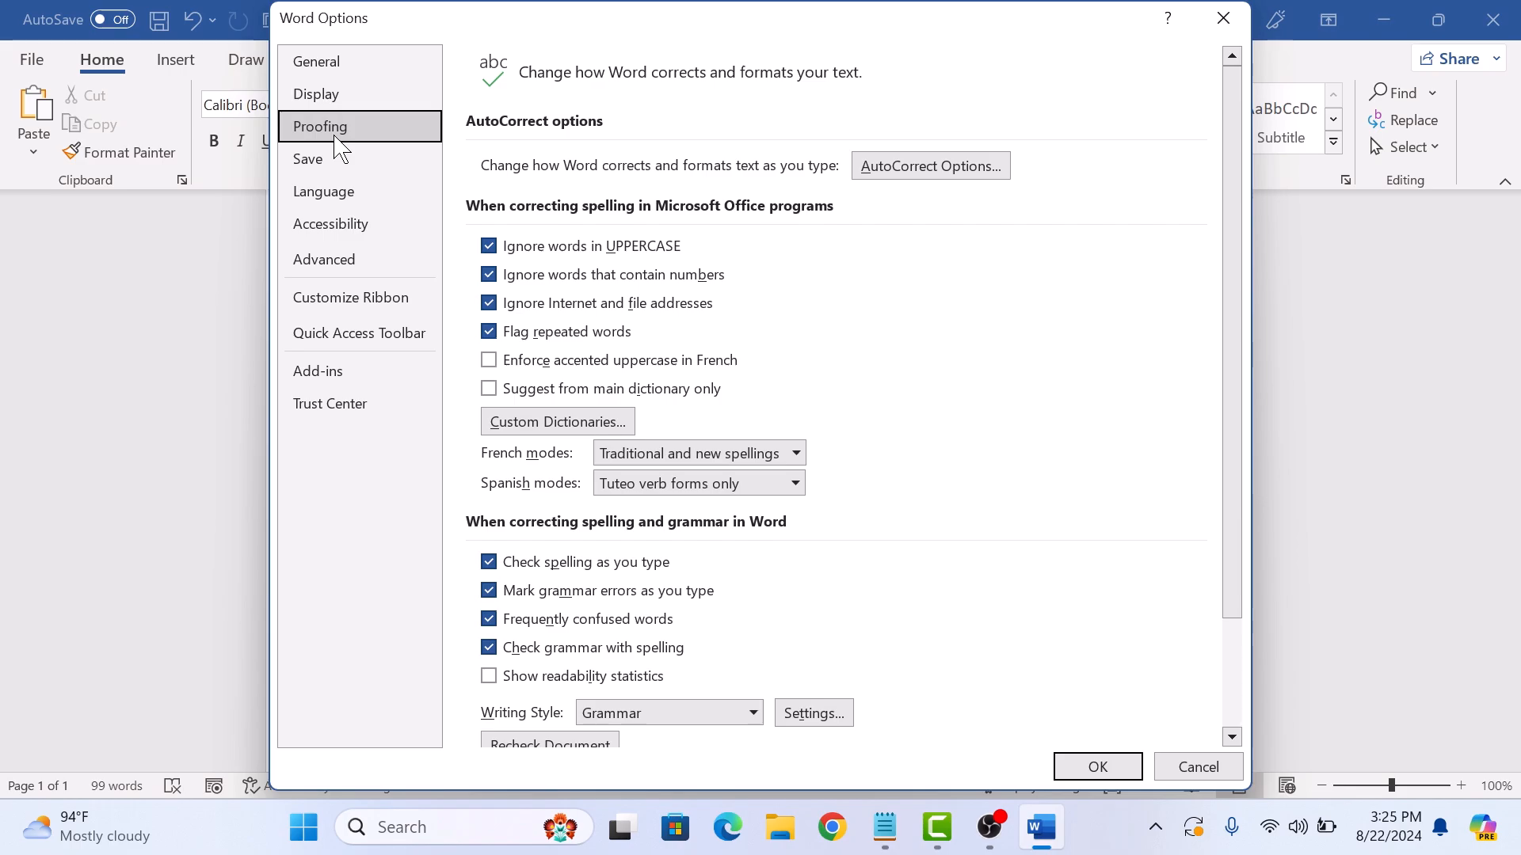
{"action": "mouse_move", "coordinate": [958, 517]}
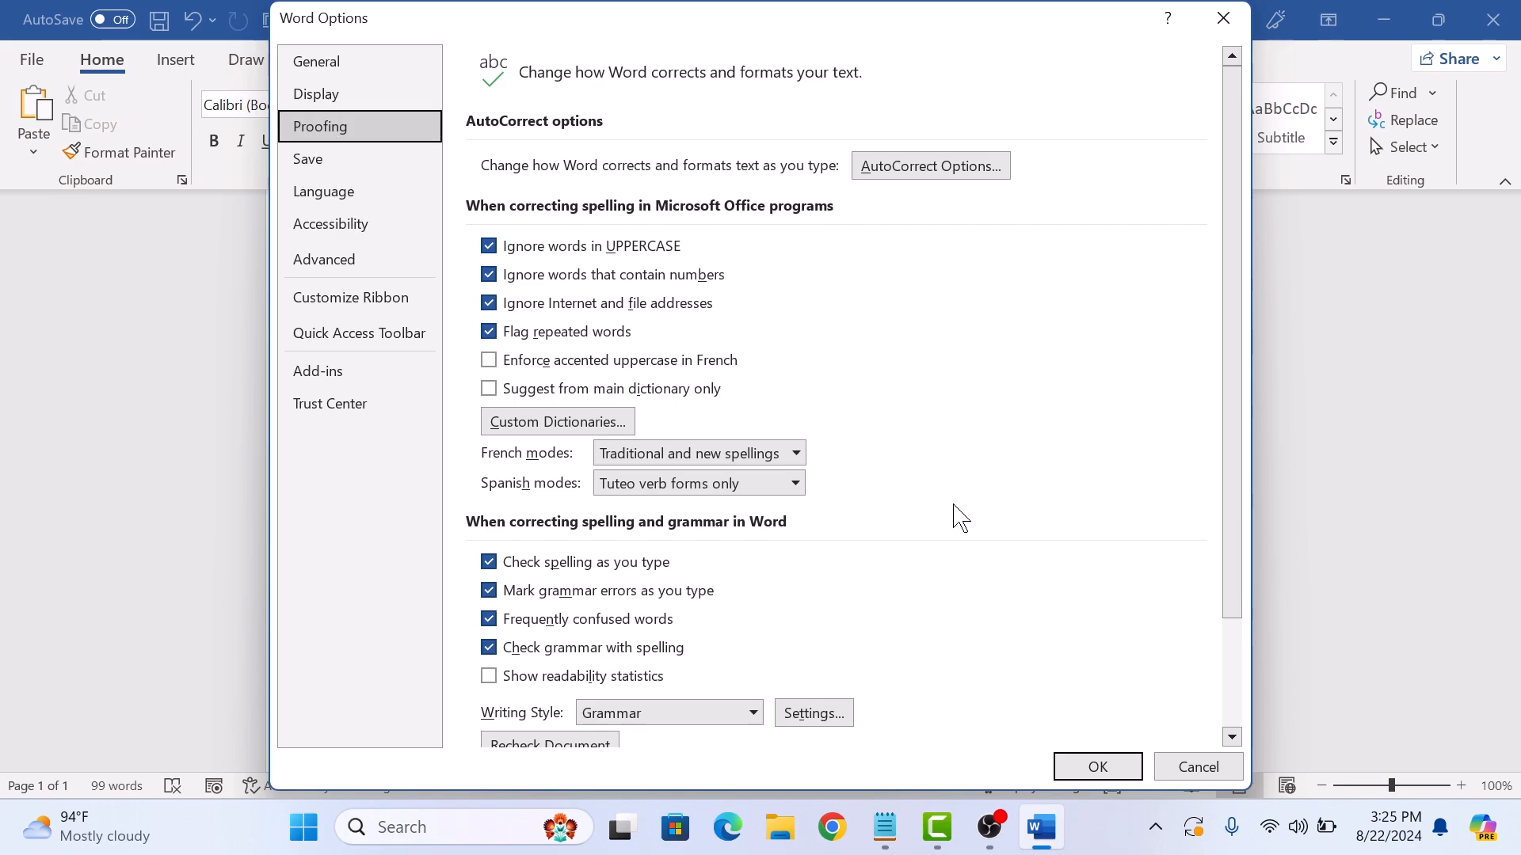
{"action": "mouse_move", "coordinate": [796, 558]}
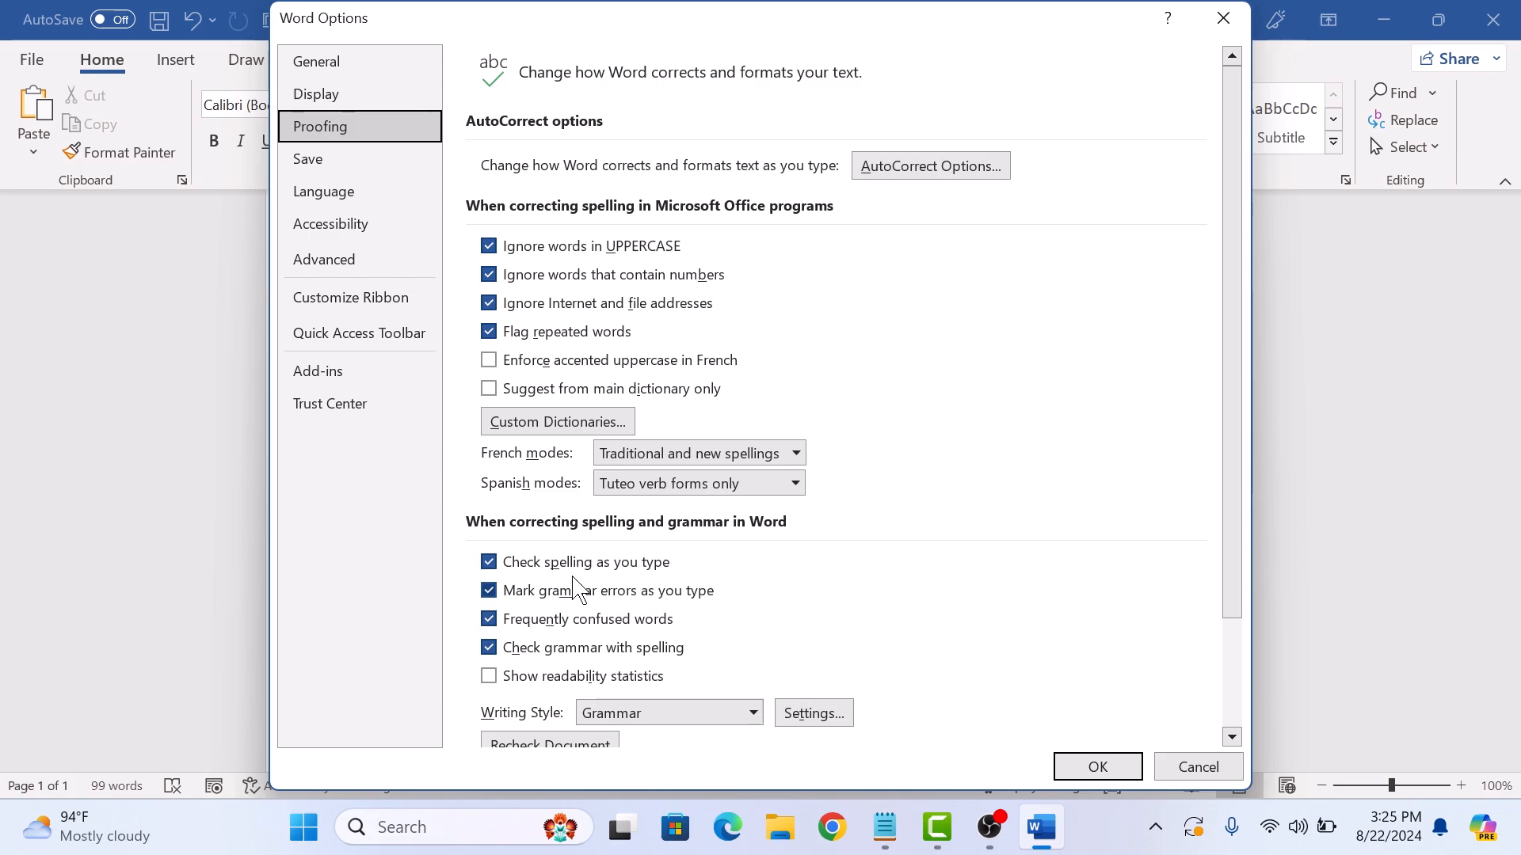
{"action": "left_click", "coordinate": [489, 562]}
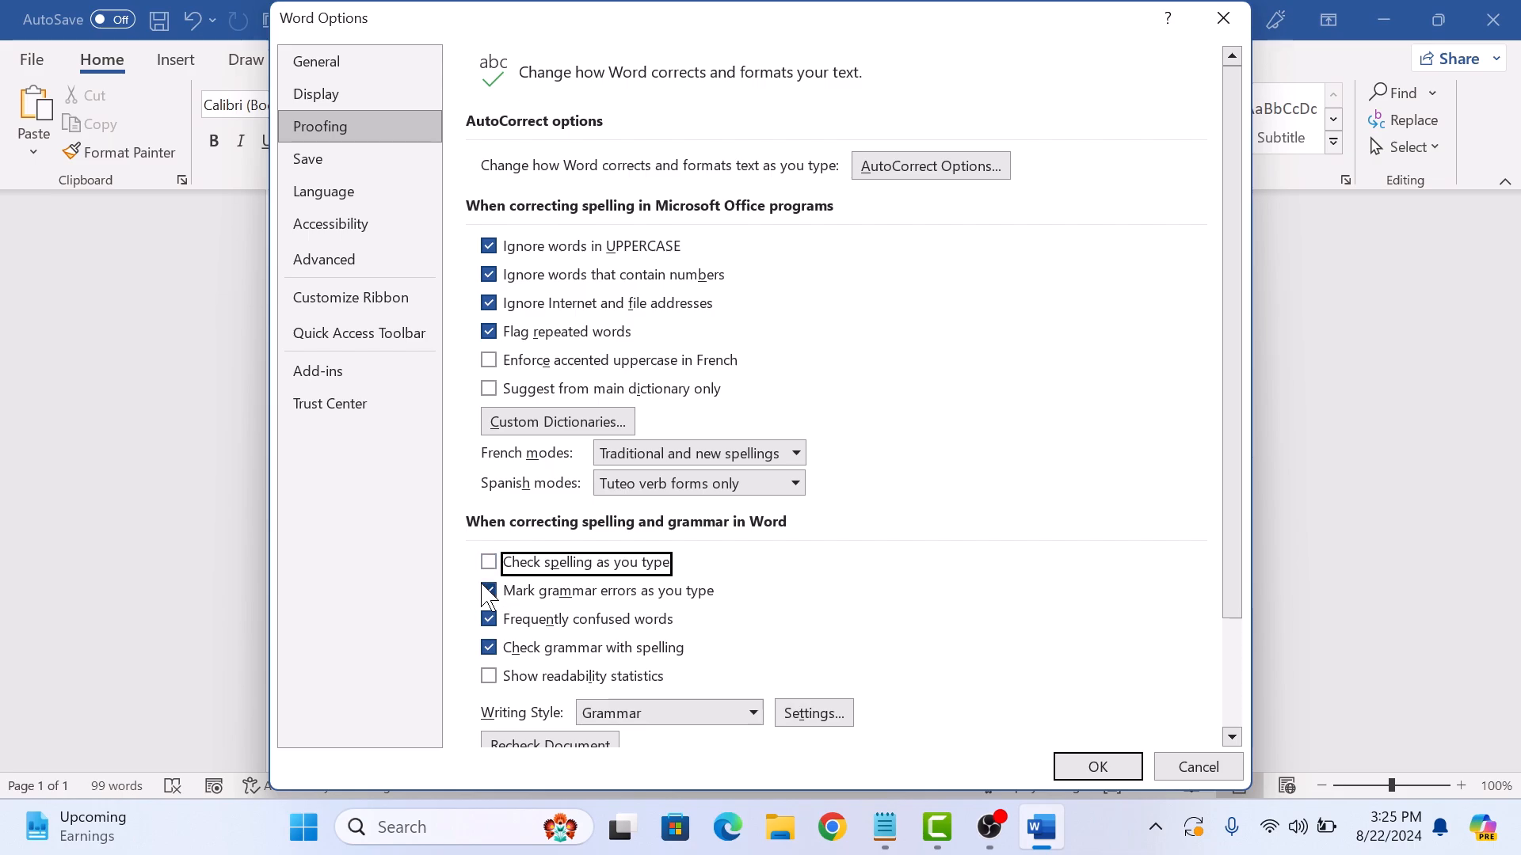
{"action": "left_click", "coordinate": [489, 591]}
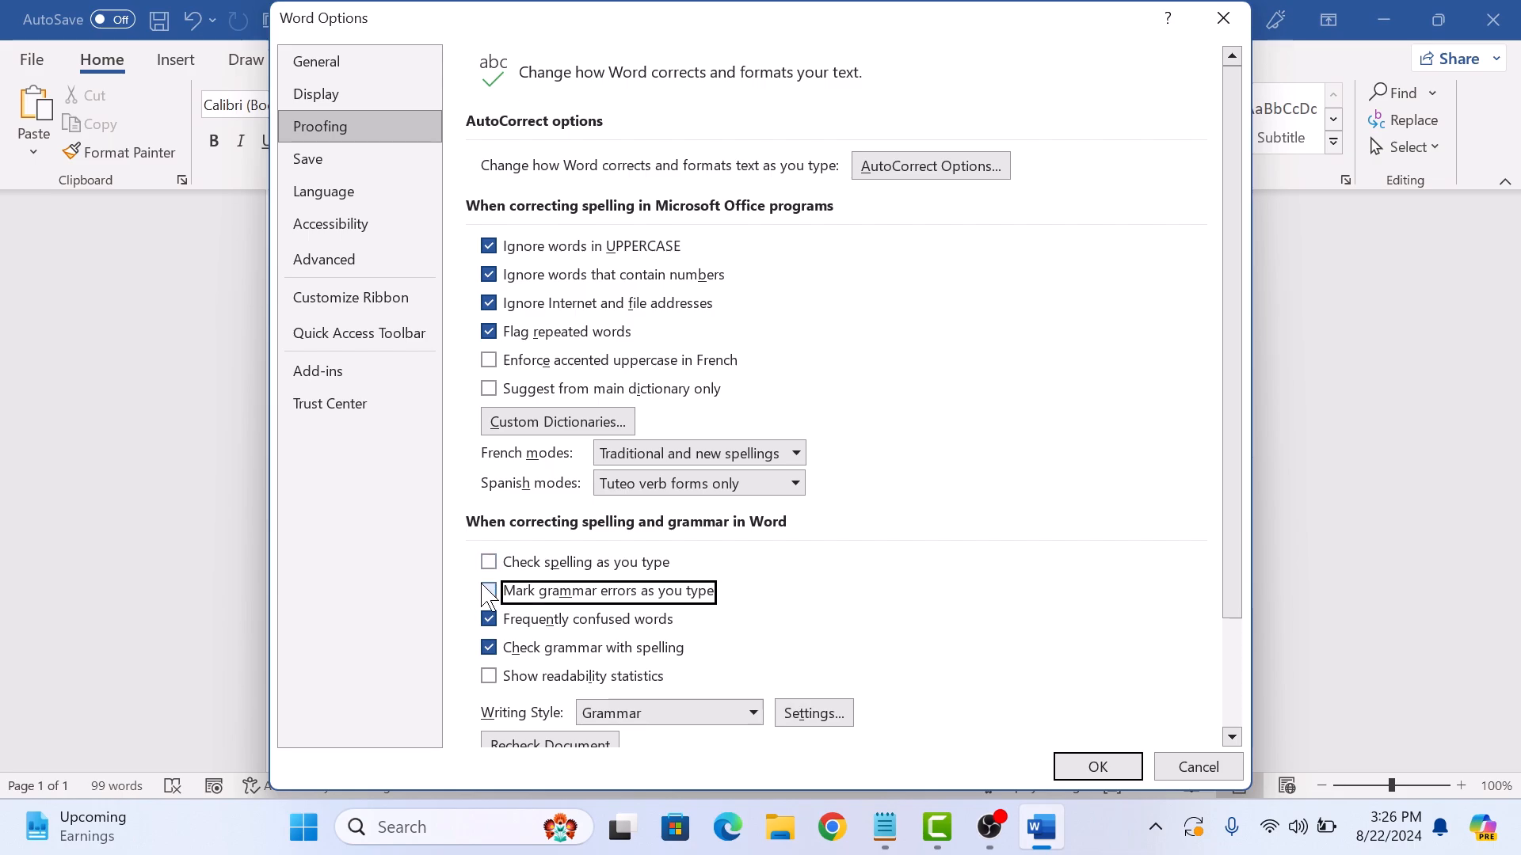